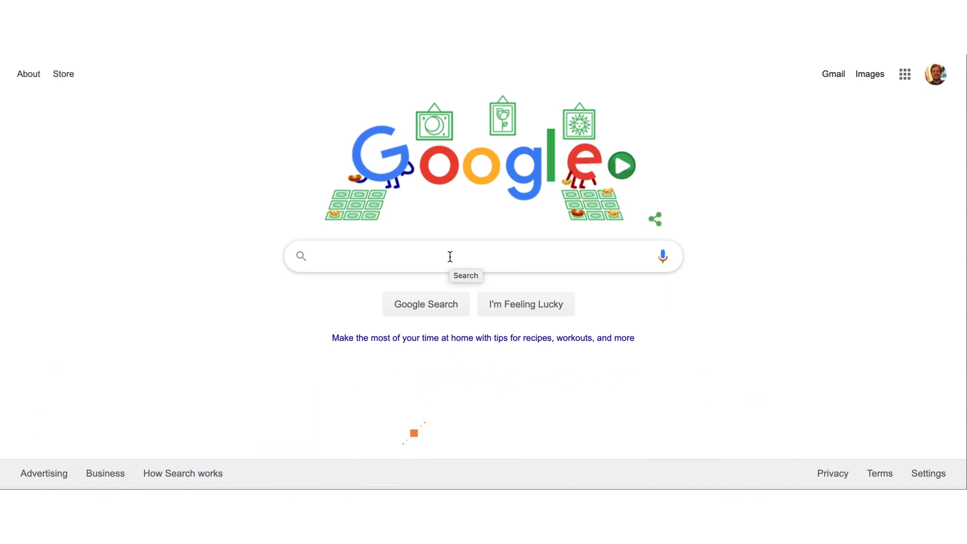
# Step: Search Google for 'zoom google chrome extension'
pyautogui.write('zoom go')
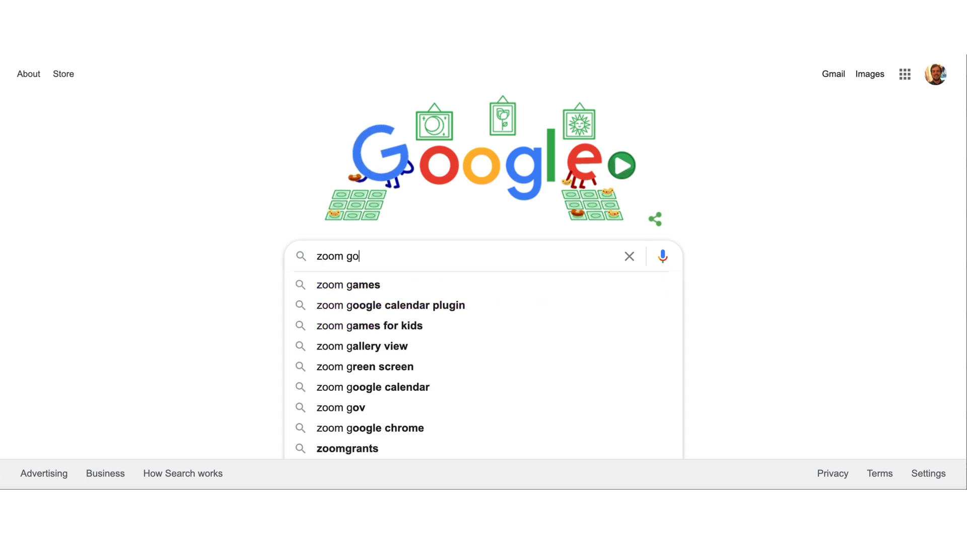
pyautogui.write('ogle chrome c')
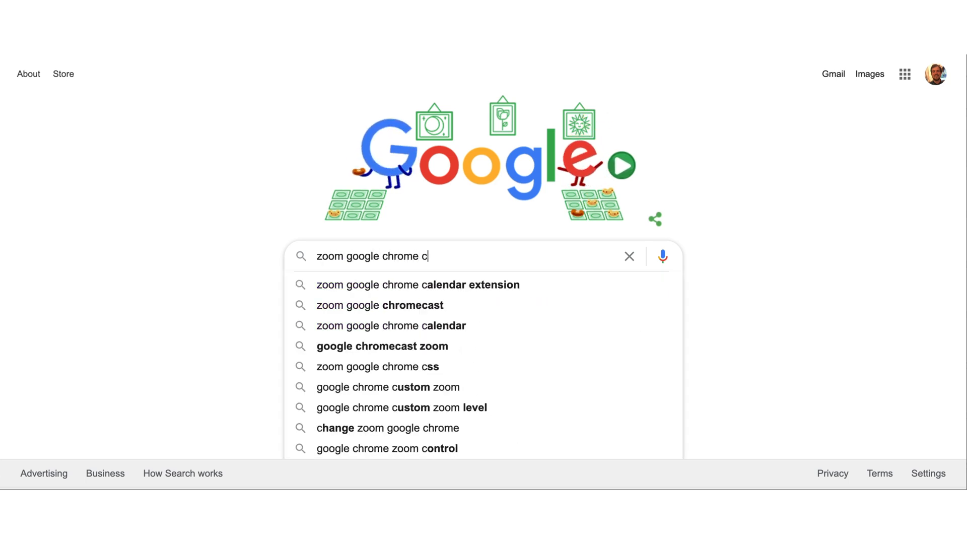
pyautogui.write('extension')
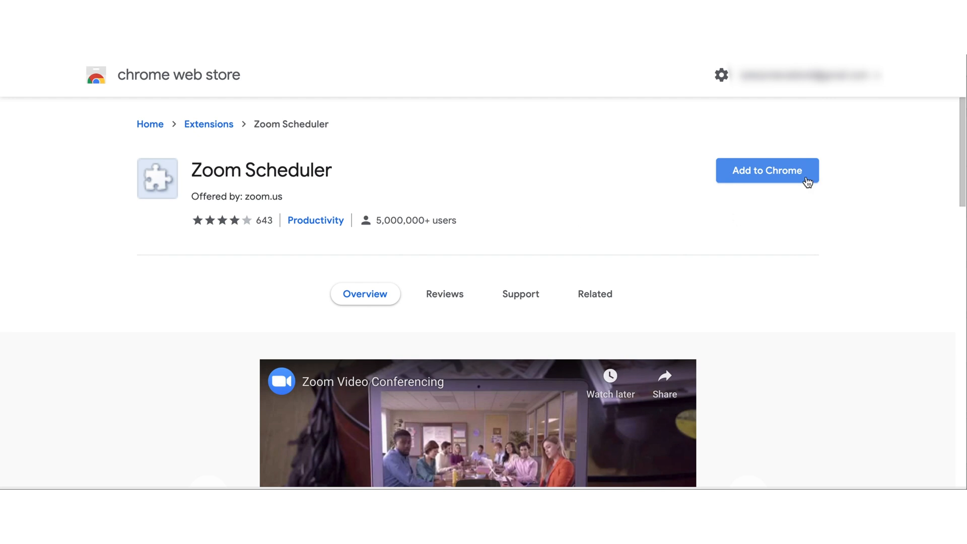
# Step: Add the Zoom Scheduler extension to Chrome and confirm the install
pyautogui.click(768, 171)
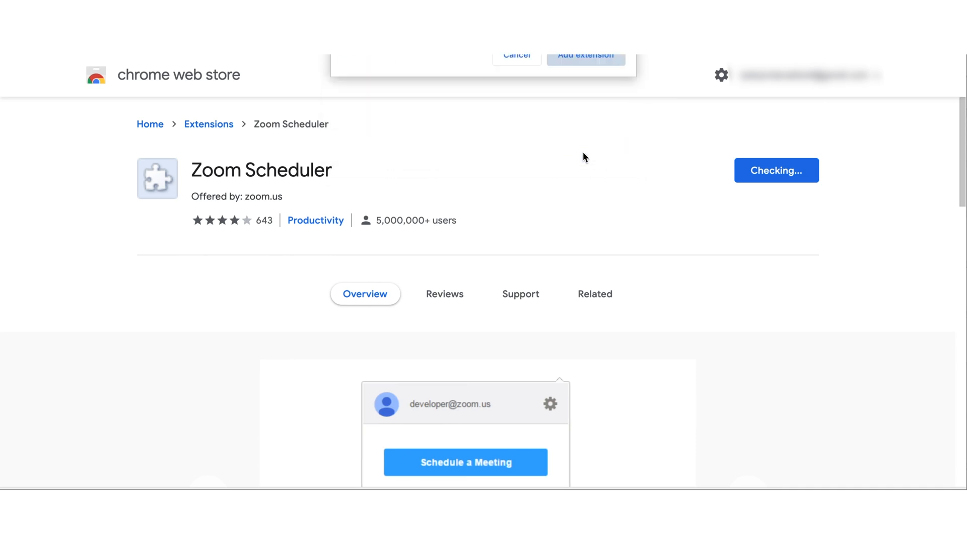
pyautogui.click(584, 55)
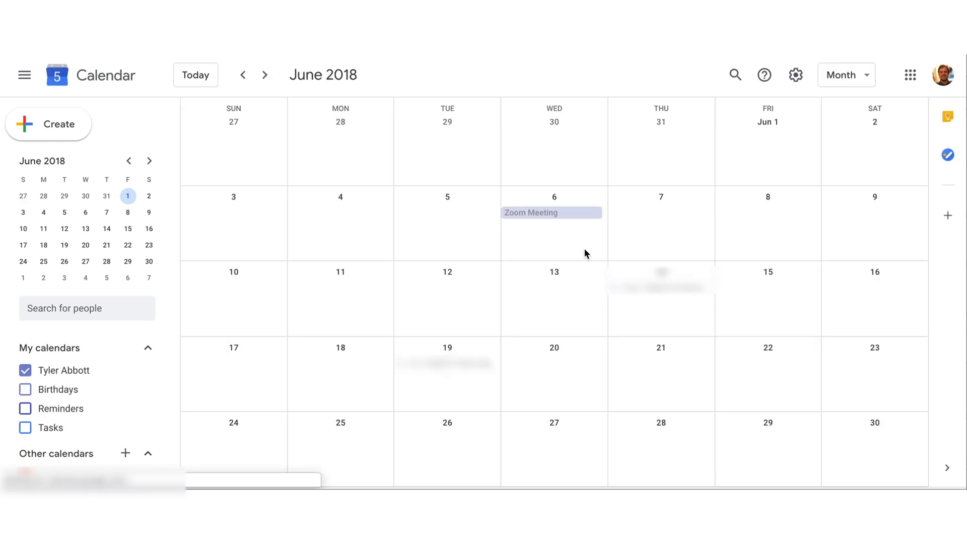
# Step: Draft a new event on June 7 titled 'Zoom Meeting'
pyautogui.click(660, 222)
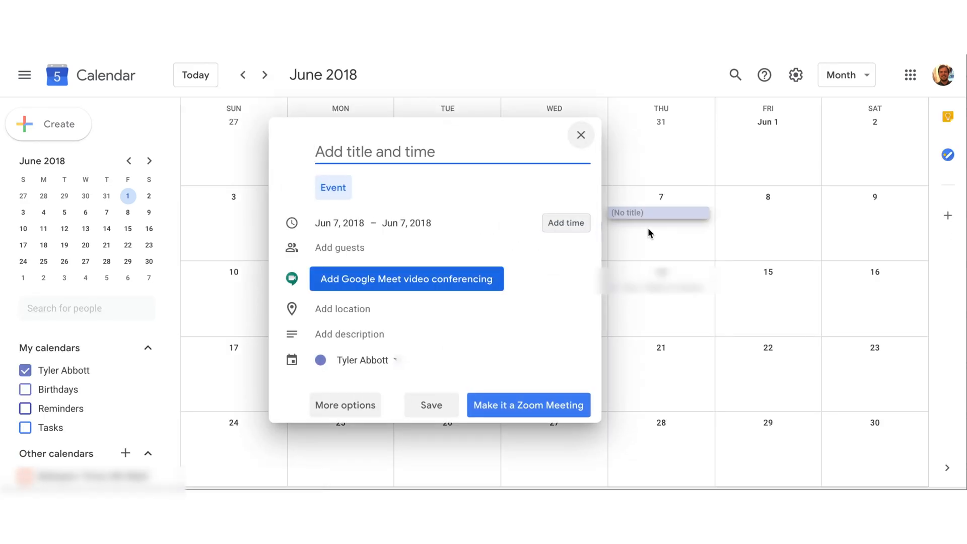
pyautogui.write('Z')
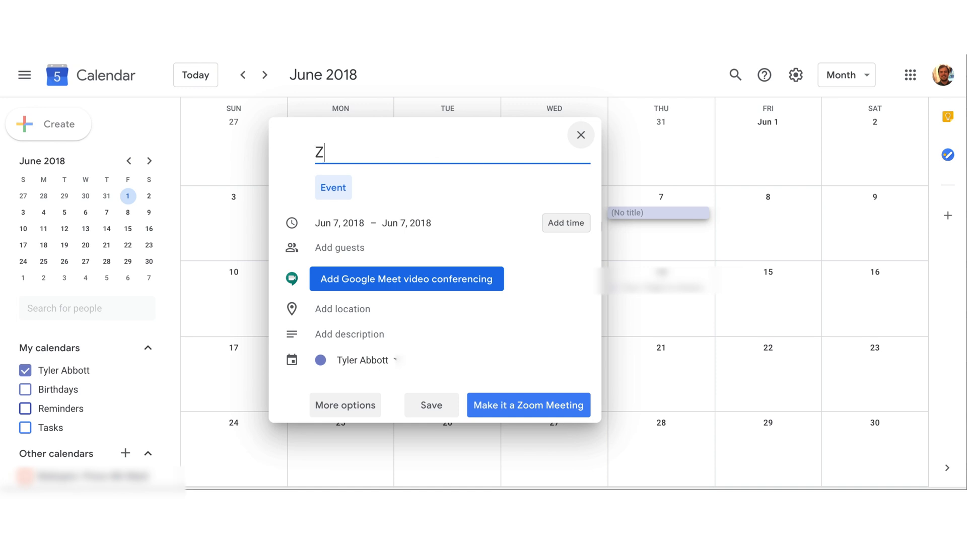
pyautogui.write('oom Meetin')
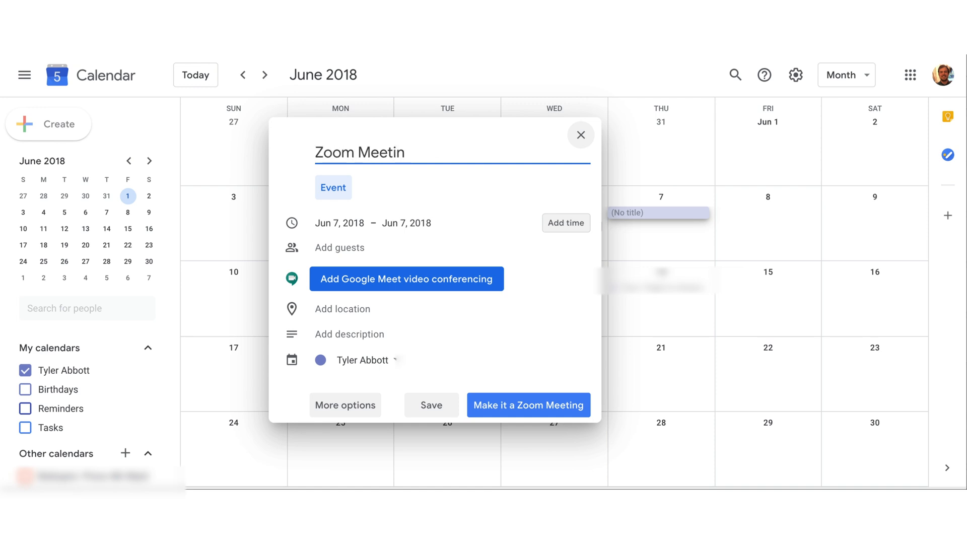
pyautogui.write('g')
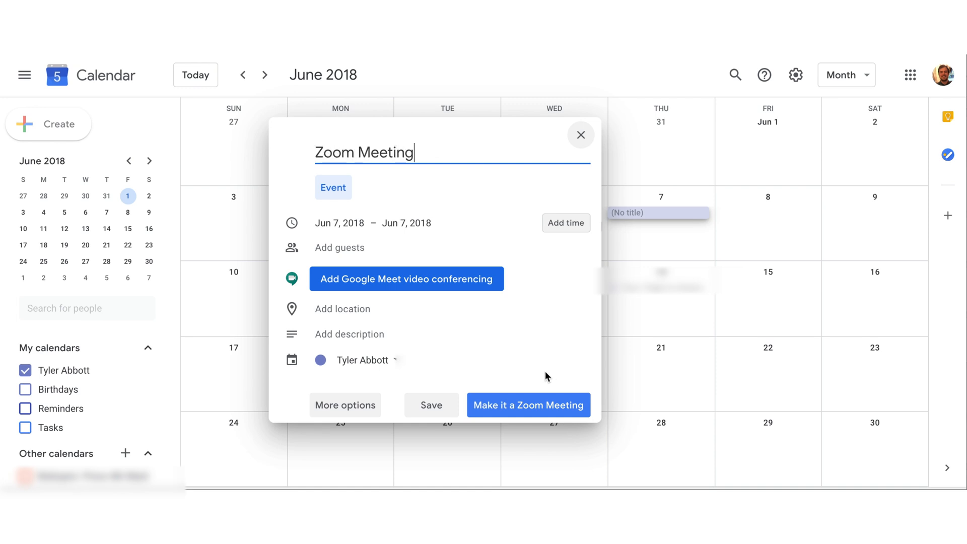
pyautogui.moveTo(529, 406)
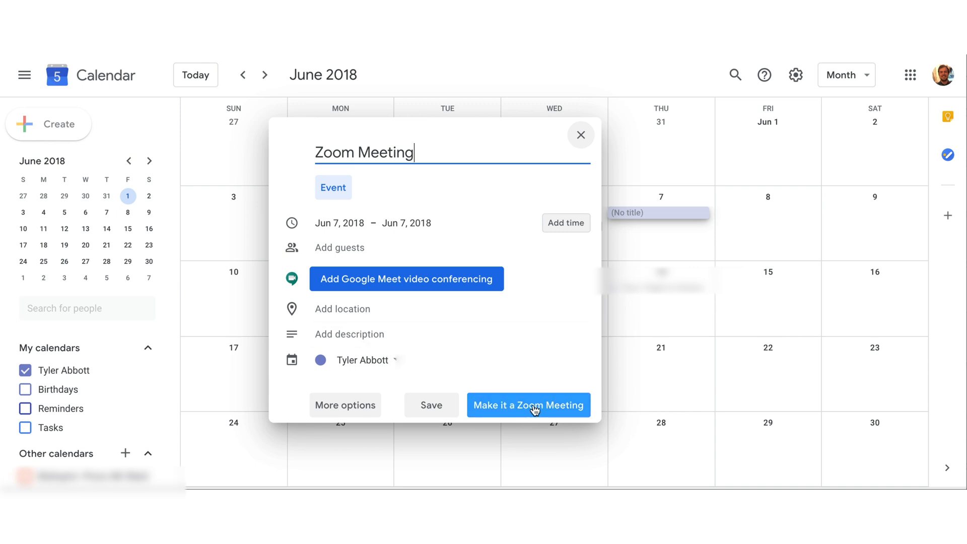
# Step: Make the event a Zoom meeting and sign in with the Zoom account email and password
pyautogui.click(528, 405)
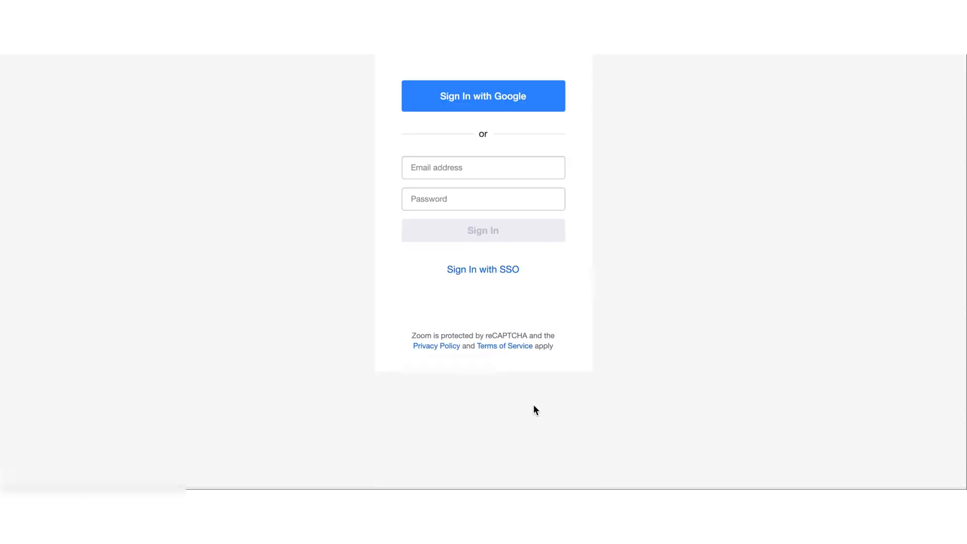
pyautogui.click(483, 167)
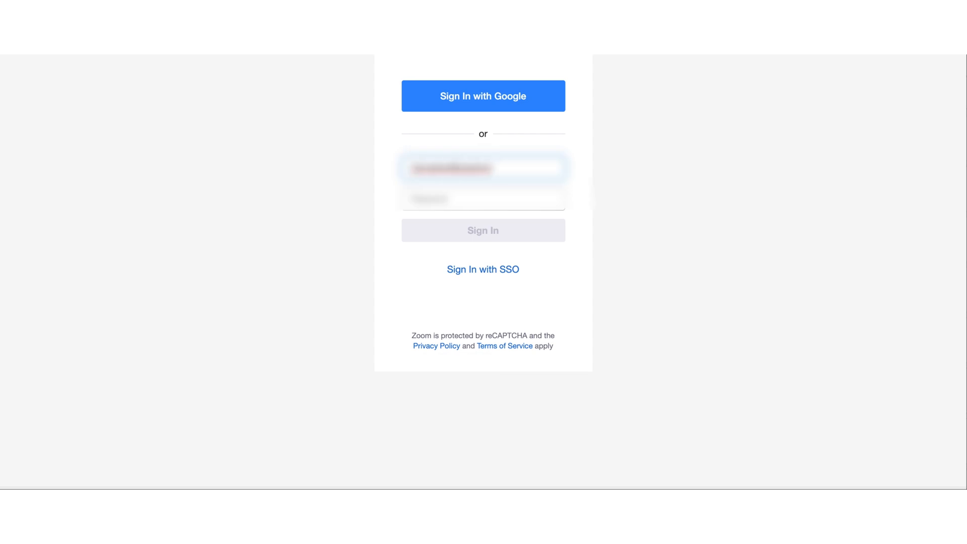
pyautogui.click(483, 229)
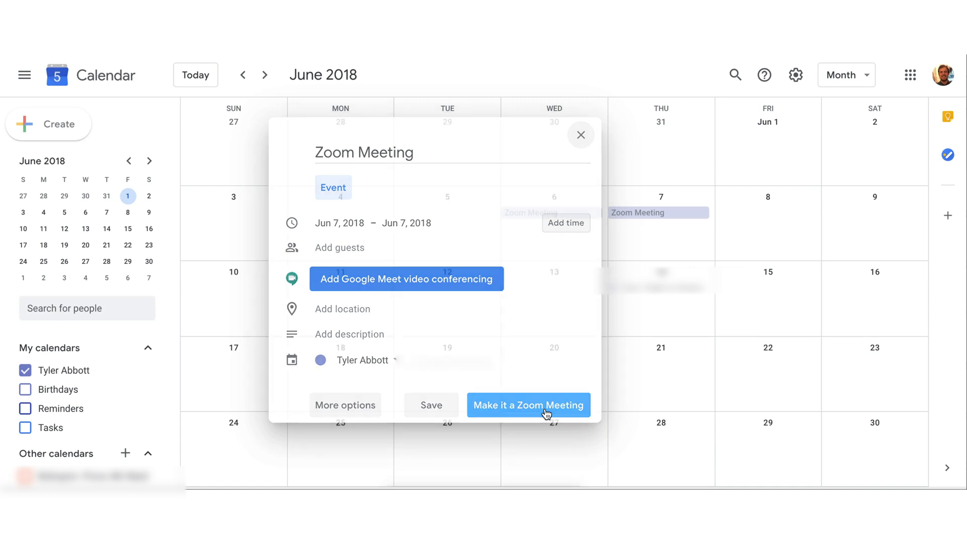
# Step: View the saved June 7 event showing its Zoom join link, meeting ID and password
pyautogui.click(528, 405)
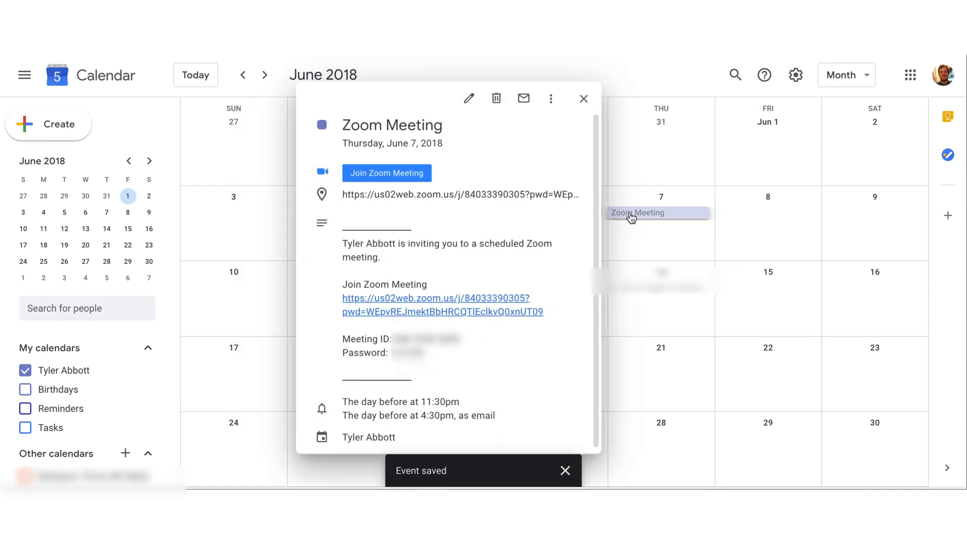
pyautogui.moveTo(498, 288)
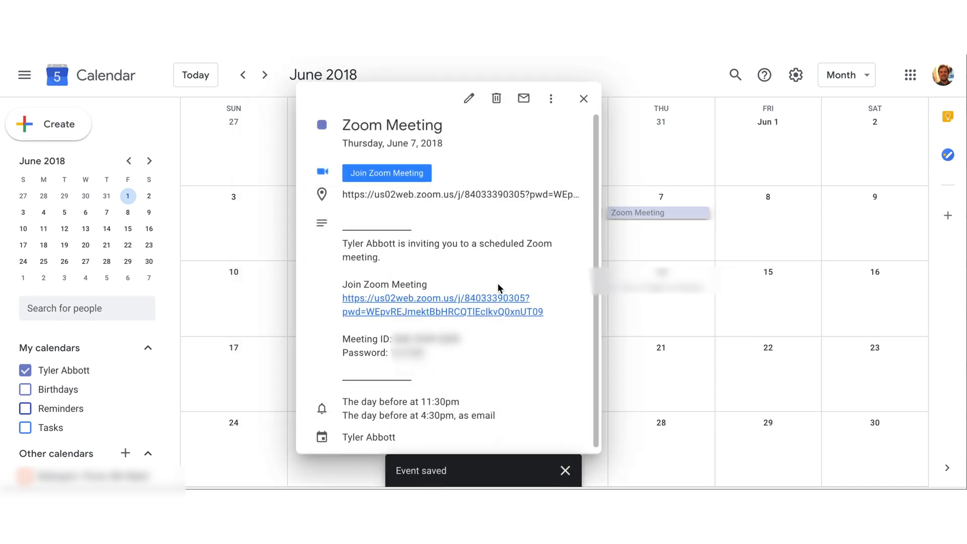
pyautogui.moveTo(436, 317)
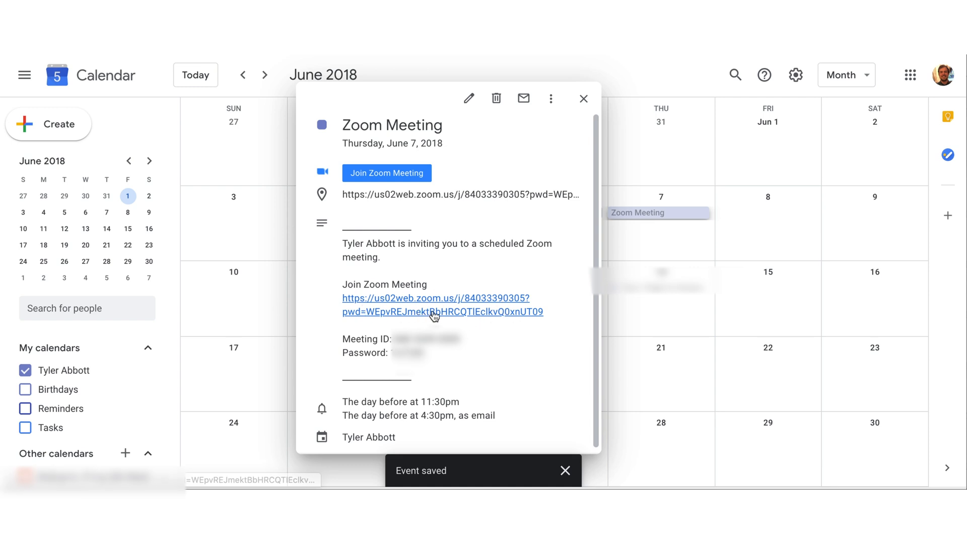